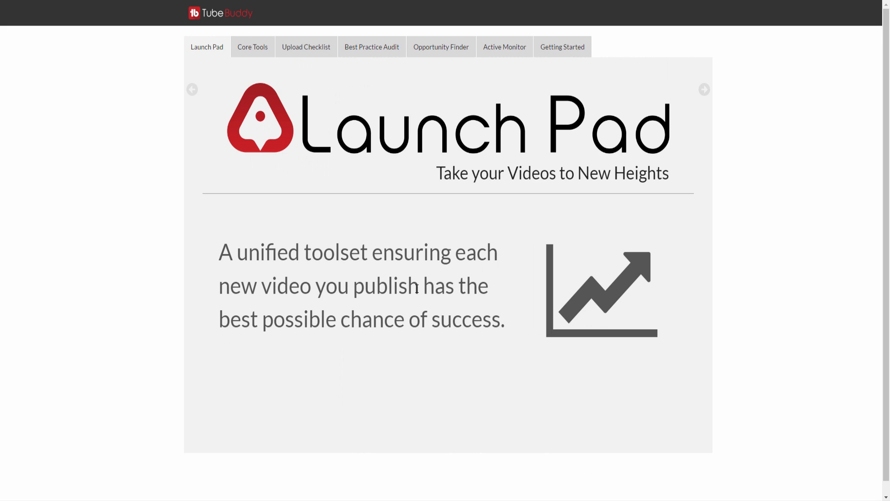
mouse_move(289, 86)
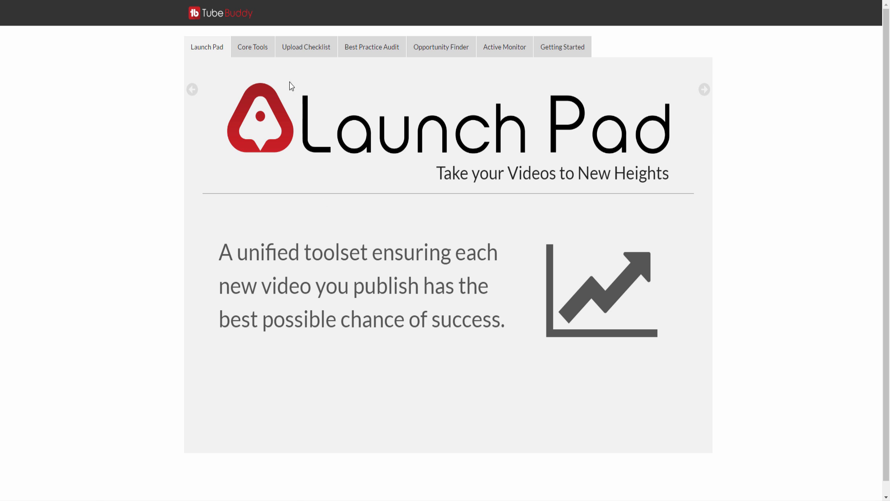
Show the Core Tools overview covering Upload Checklist, Best Practice Audit and Opportunity Finder
left_click(252, 46)
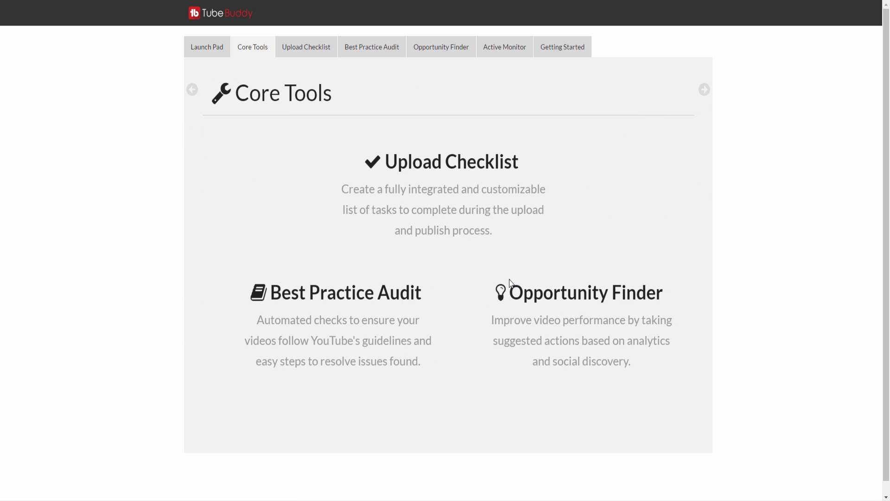
mouse_move(433, 101)
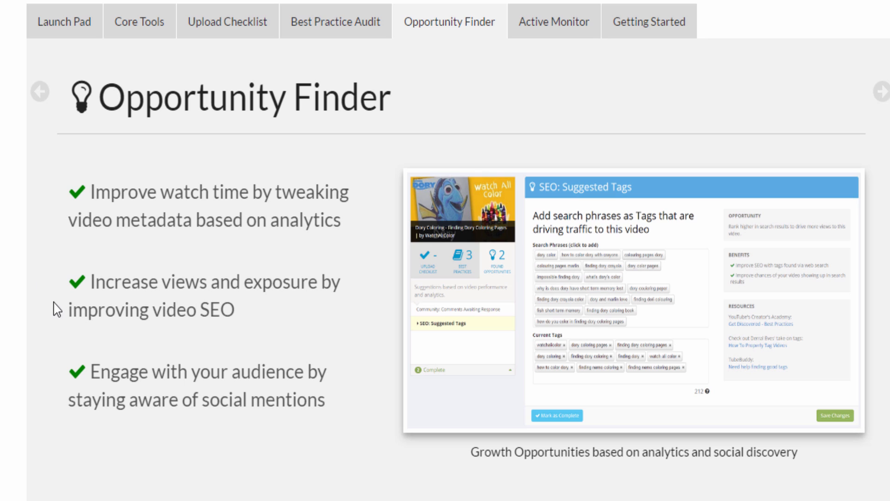
mouse_move(56, 308)
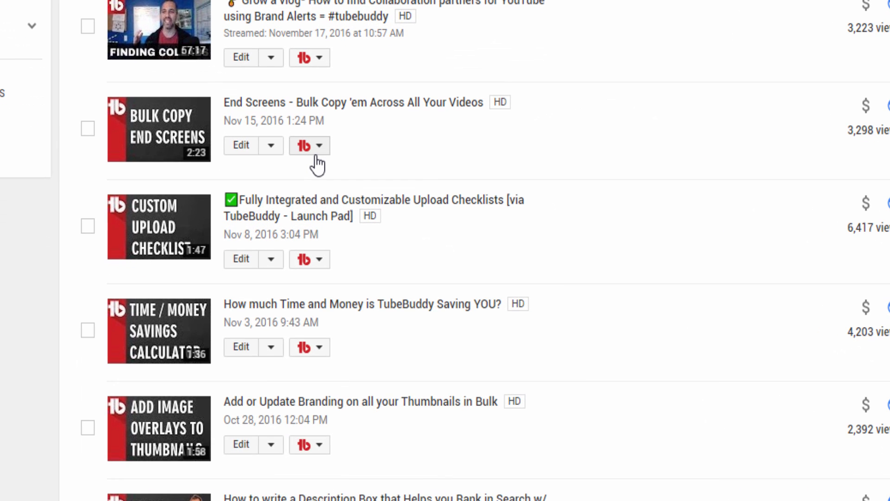
Open Launch Pad from the End Screens - Bulk Copy video's TubeBuddy dropdown
left_click(309, 145)
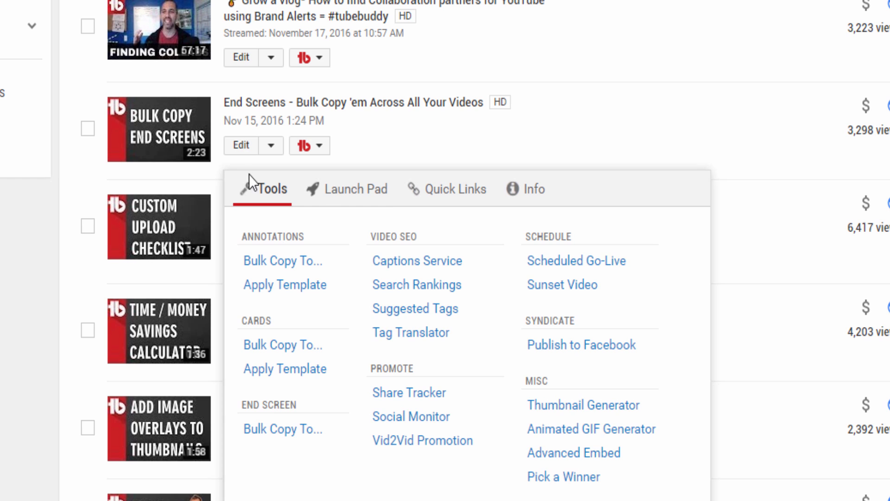
left_click(356, 189)
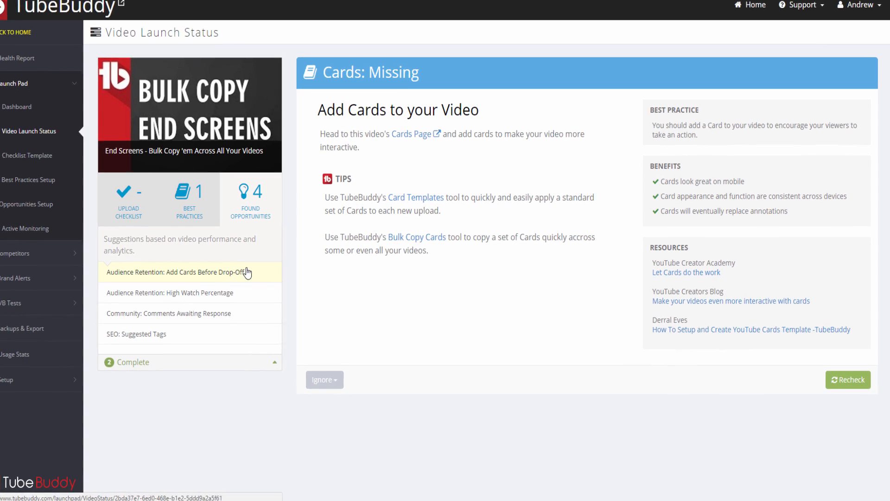
Step through Add Cards Before Drop-Off, High Watch Percentage, Comments Awaiting Response, then SEO: Suggested Tags
left_click(177, 271)
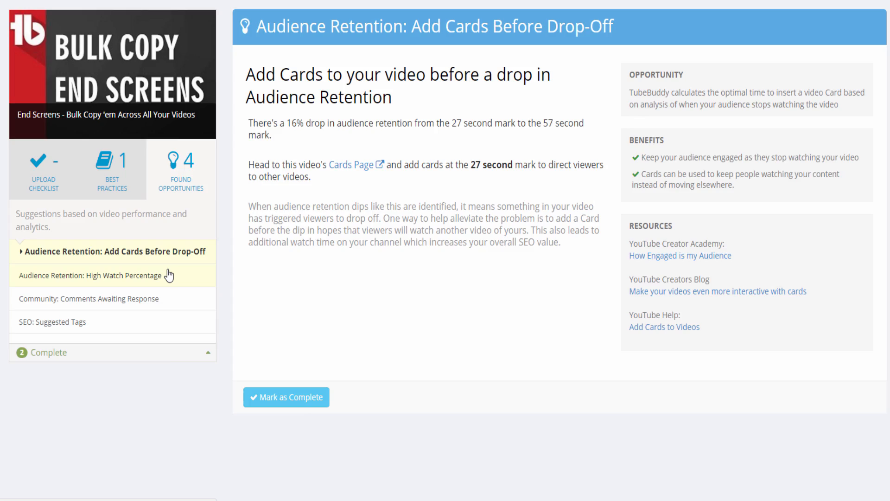
left_click(111, 275)
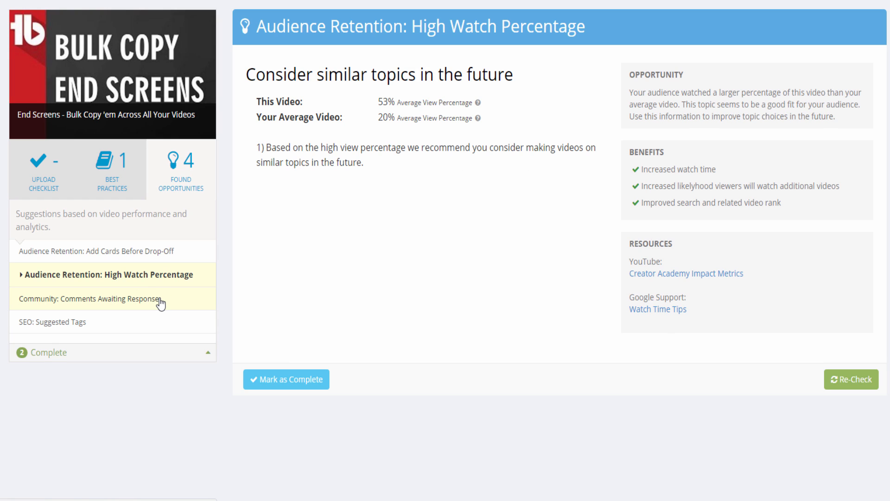
left_click(88, 298)
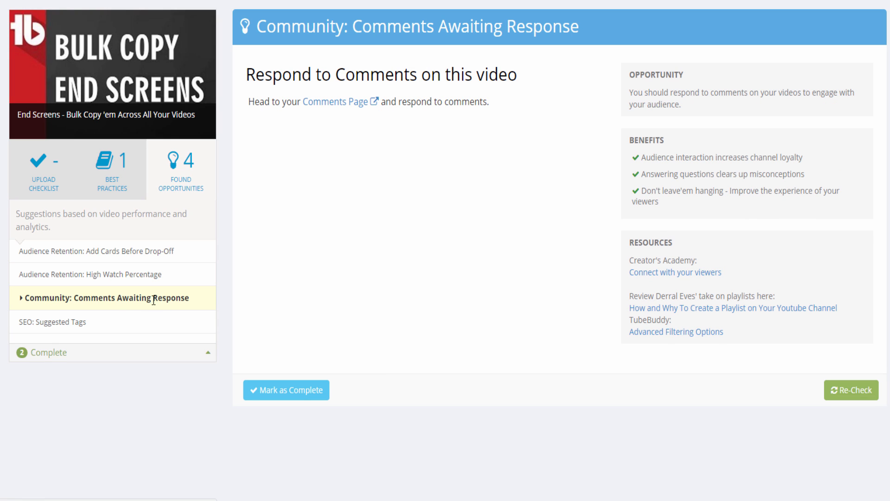
mouse_move(103, 322)
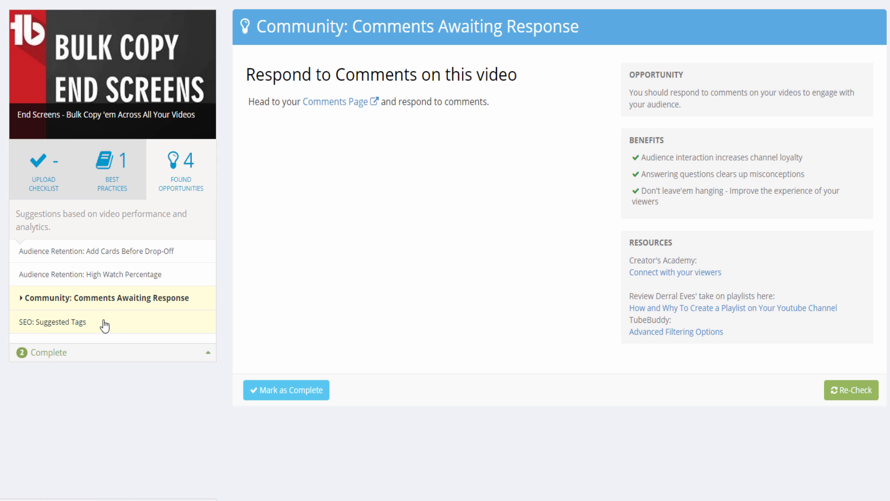
mouse_move(126, 327)
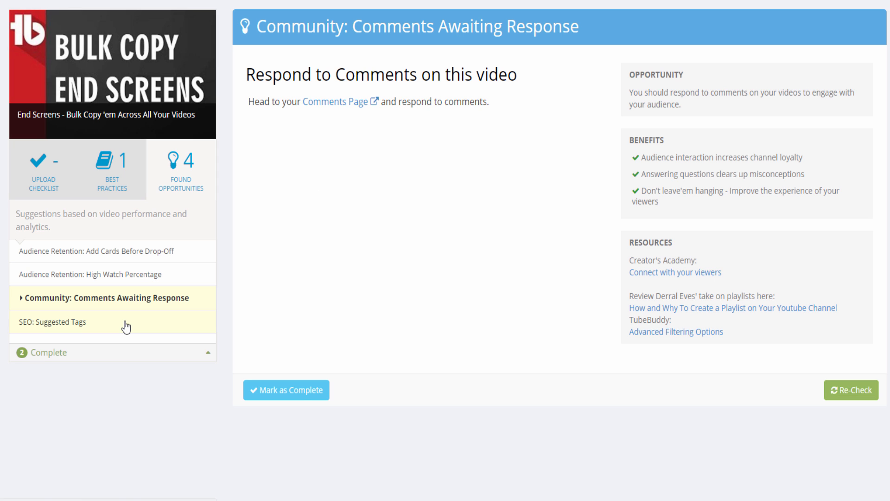
left_click(66, 322)
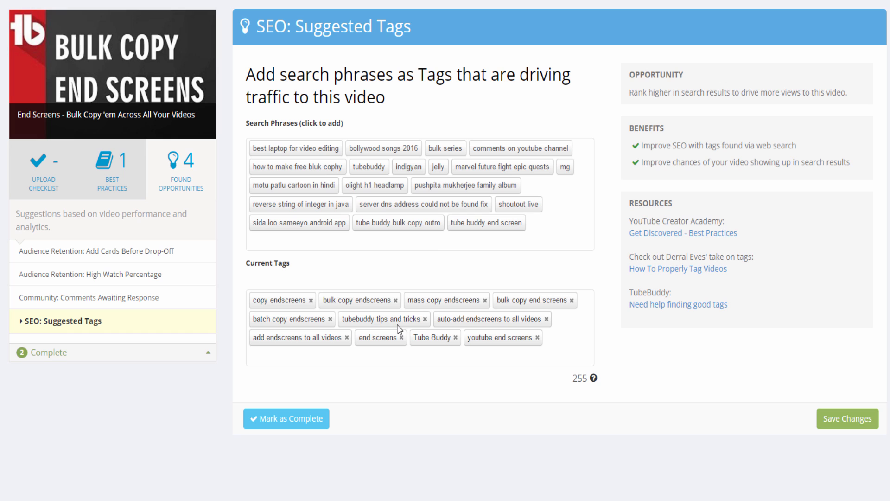
mouse_move(319, 162)
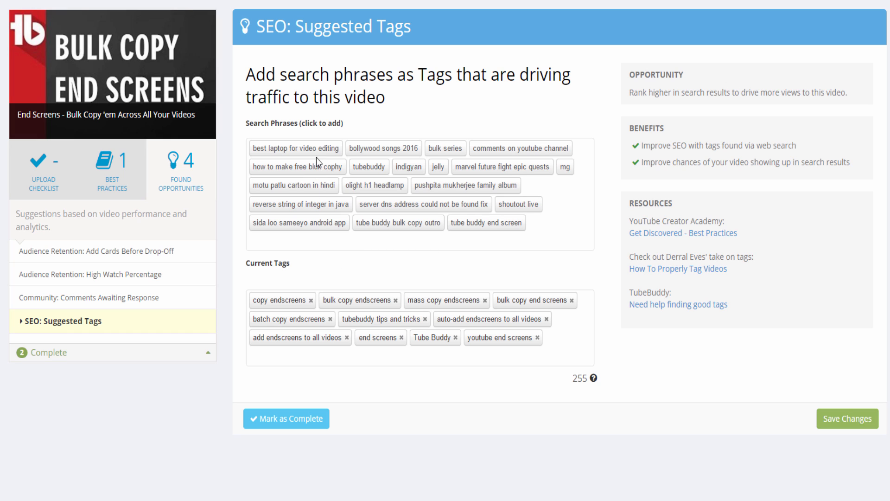
mouse_move(341, 245)
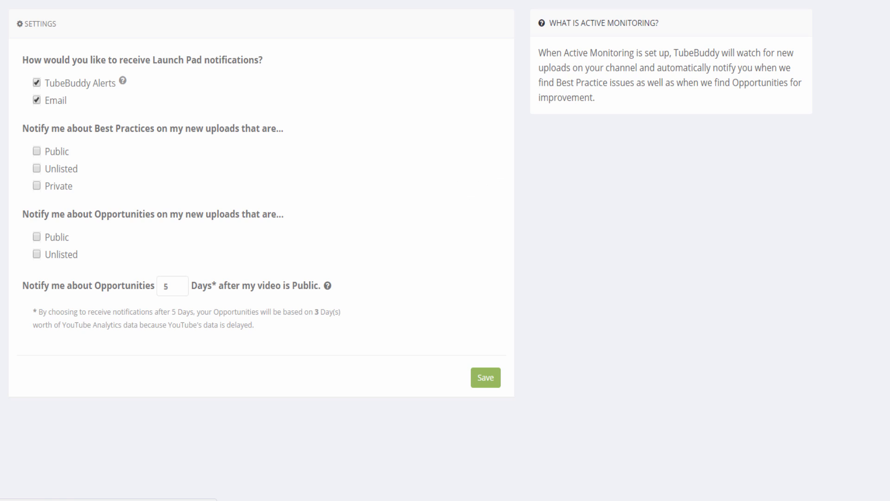
Scroll the Active Monitoring page up to its Settings panel
scroll("up", 3)
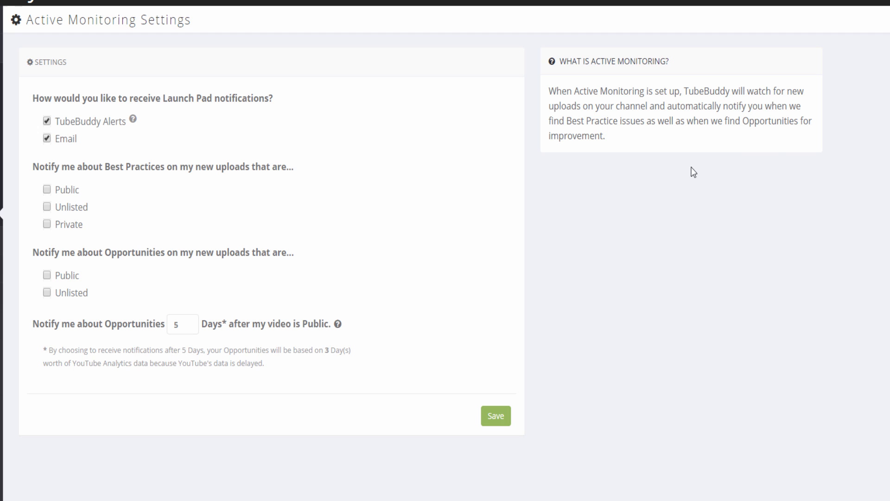
mouse_move(654, 311)
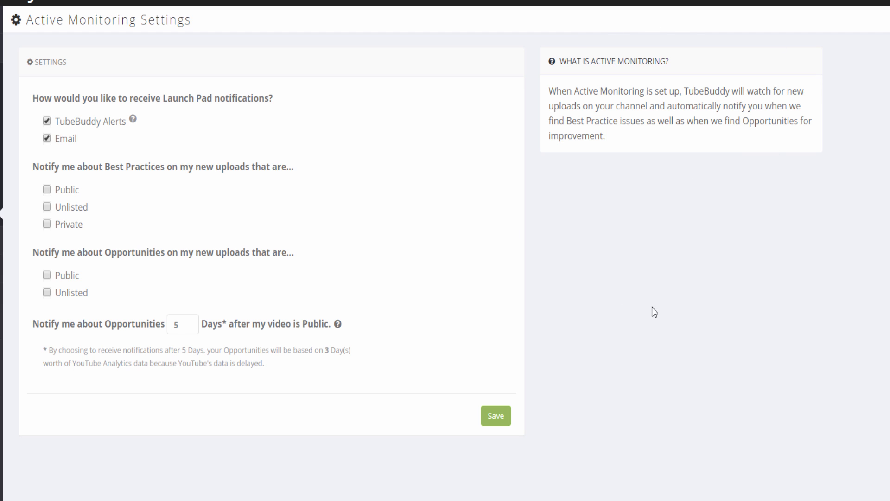
mouse_move(93, 249)
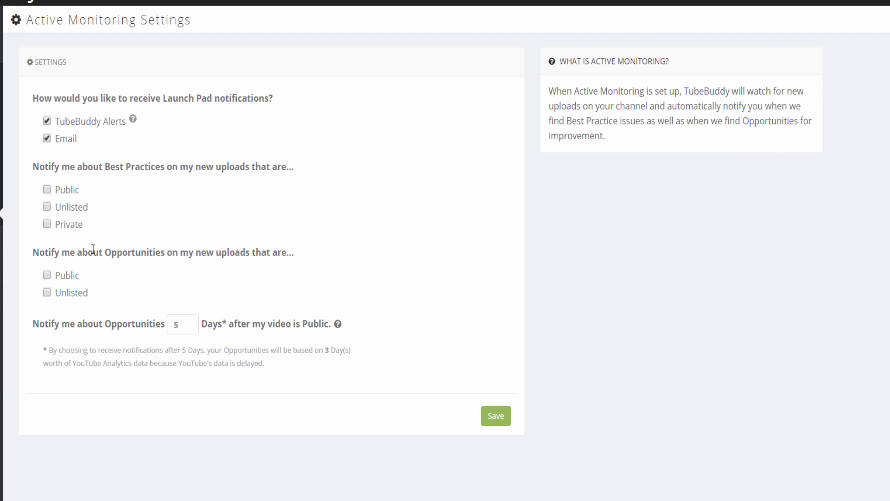